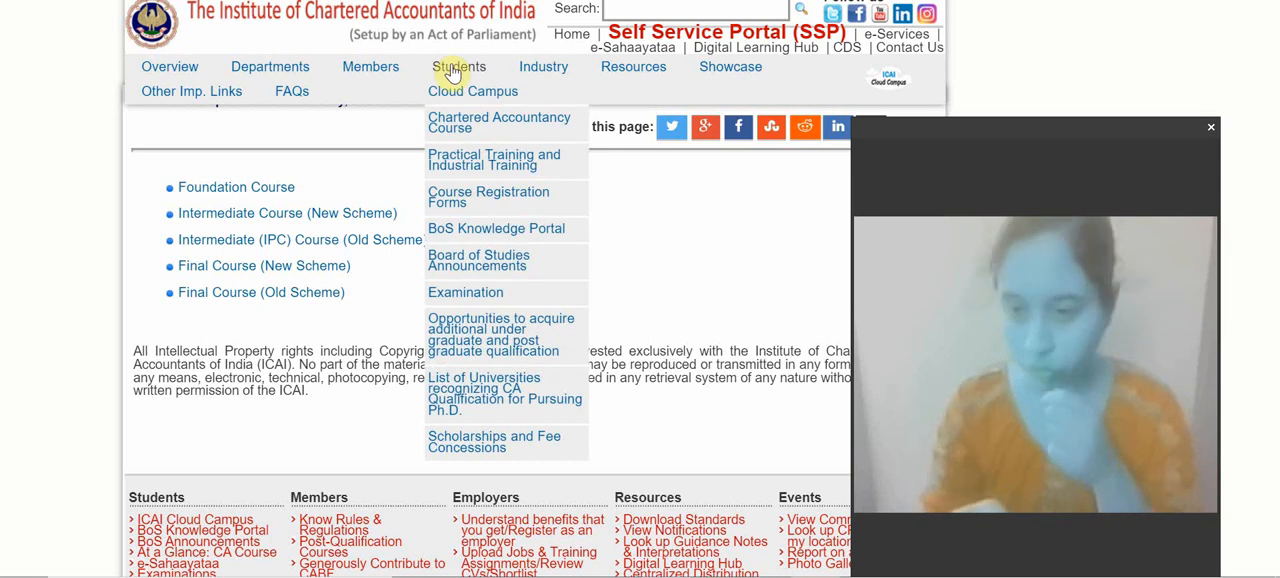
mouse_move(484, 233)
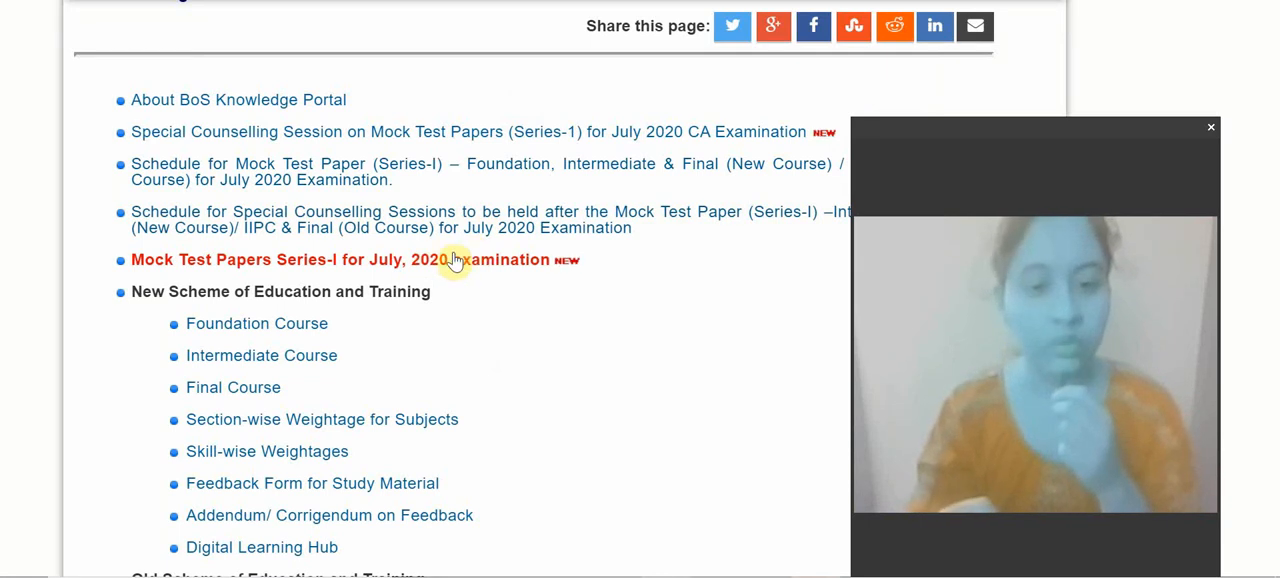
mouse_move(447, 266)
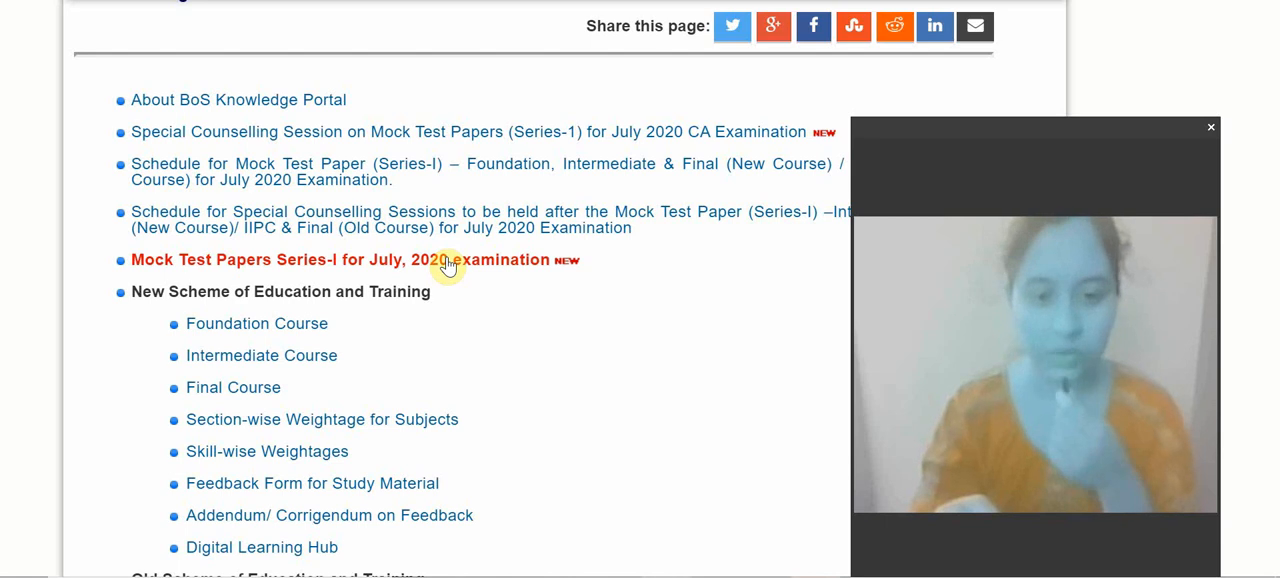
mouse_move(303, 305)
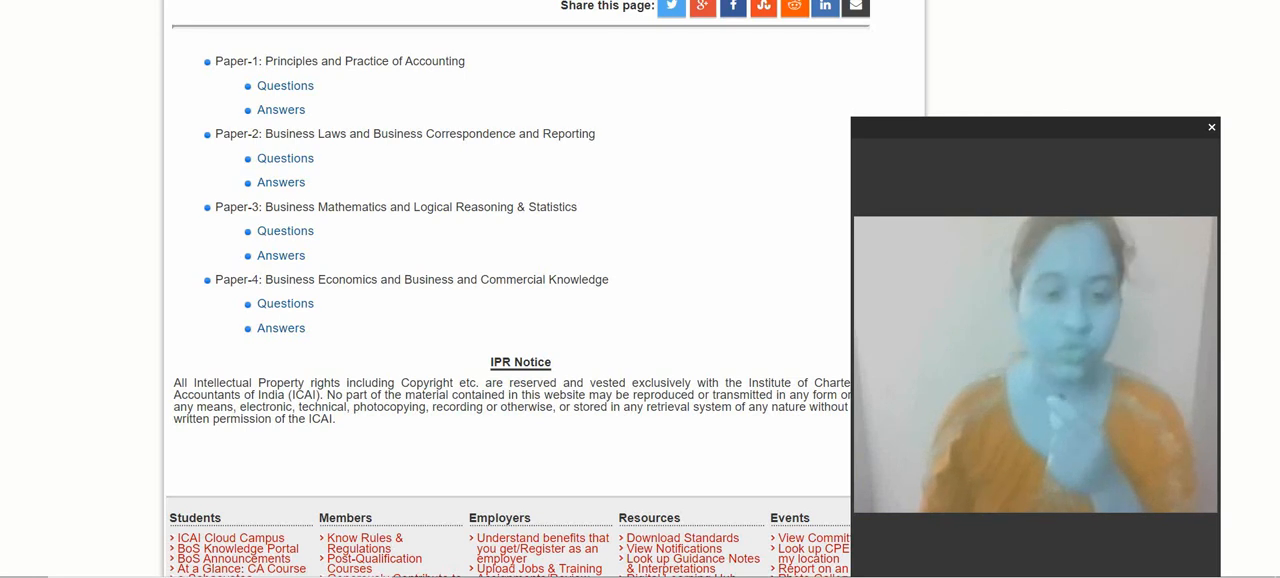
mouse_move(289, 310)
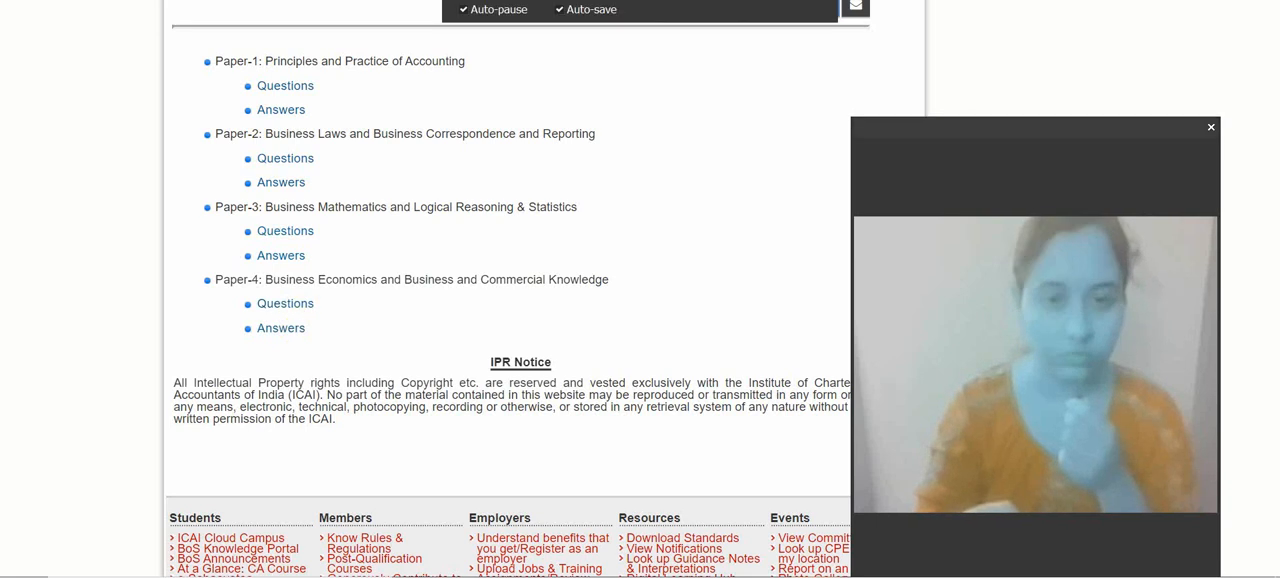
Open the Paper-4 Business Economics and Business and Commercial Knowledge questions PDF.
click(285, 303)
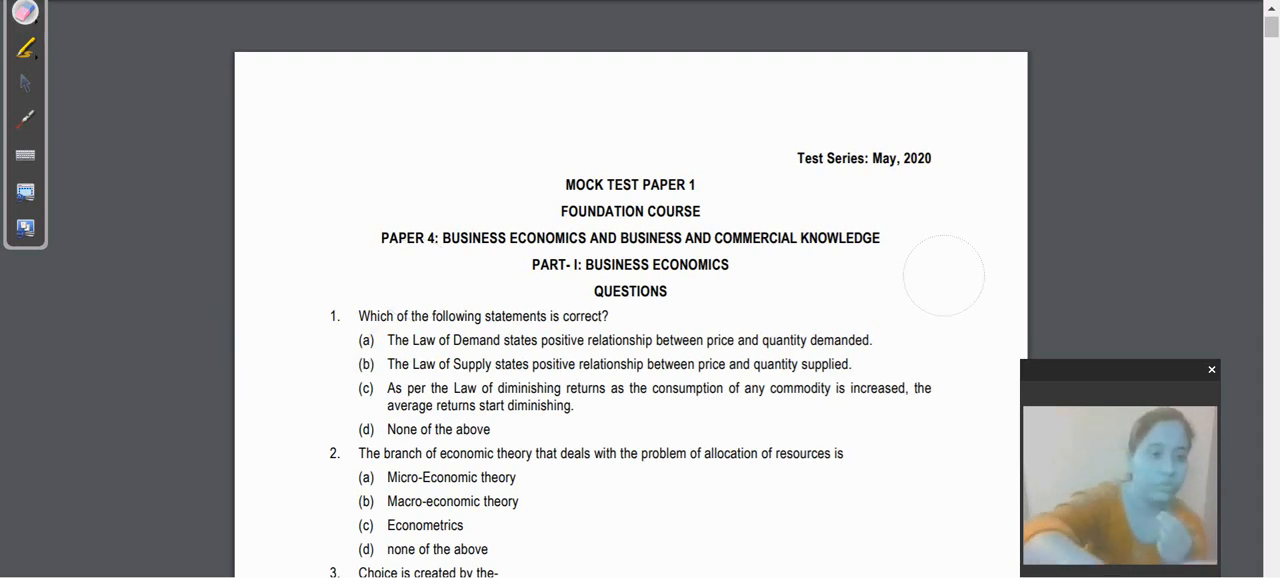
Scroll past the paper heading to show Business Economics questions 2 through 5.
scroll(down, 3)
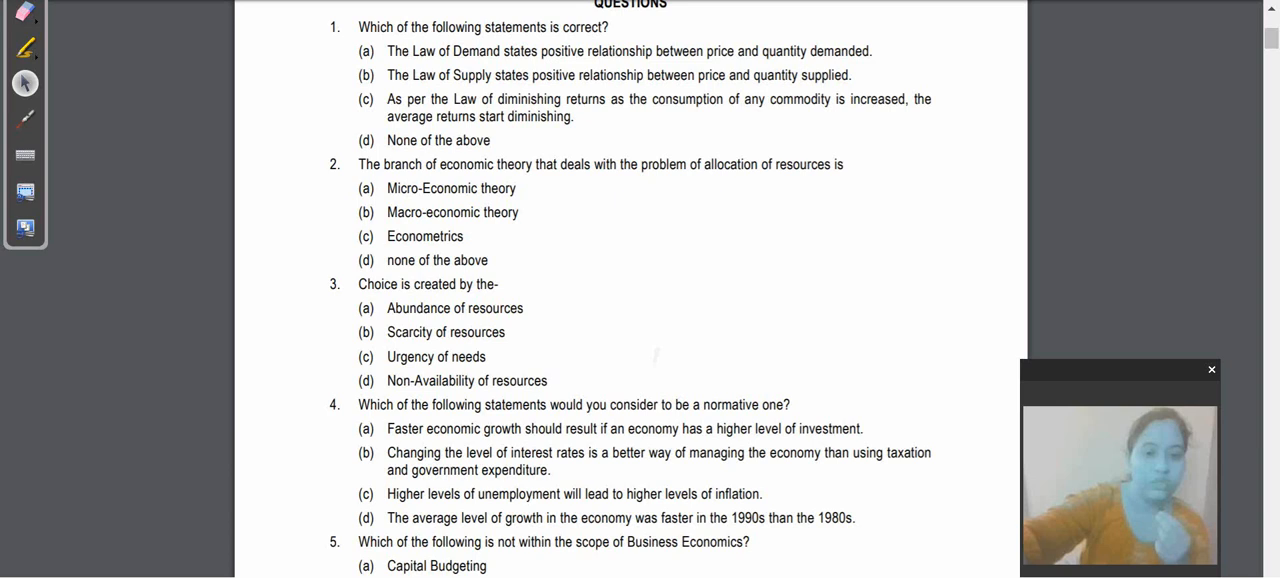
scroll(down, 3)
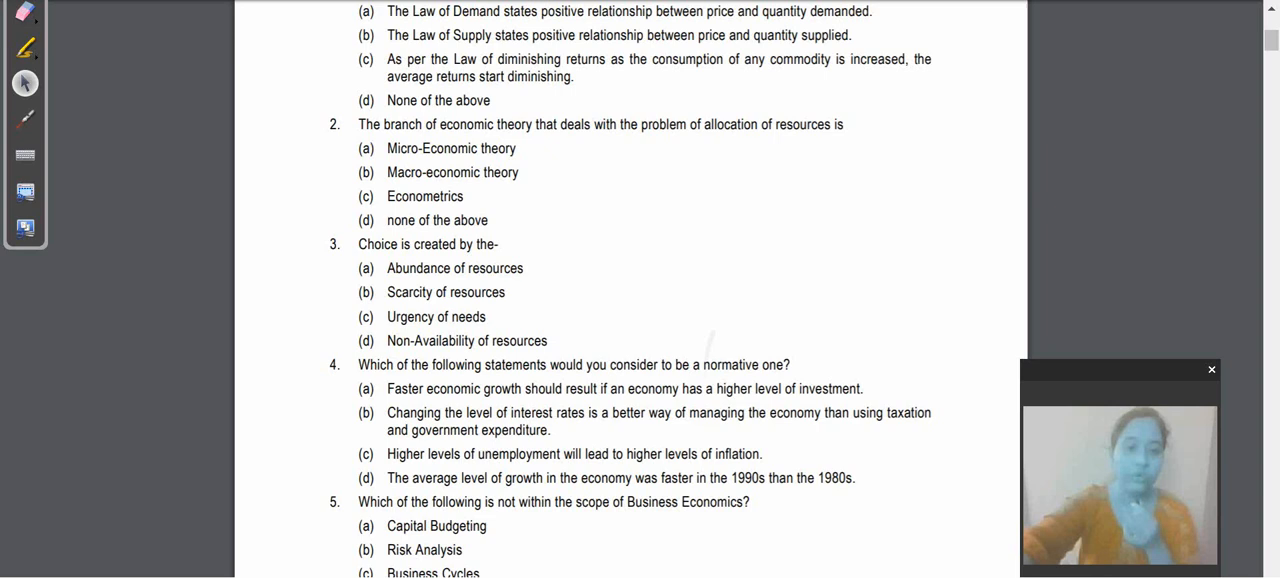
Scroll to the bottom of page 1, showing questions 4 to 6.
scroll(down, 3)
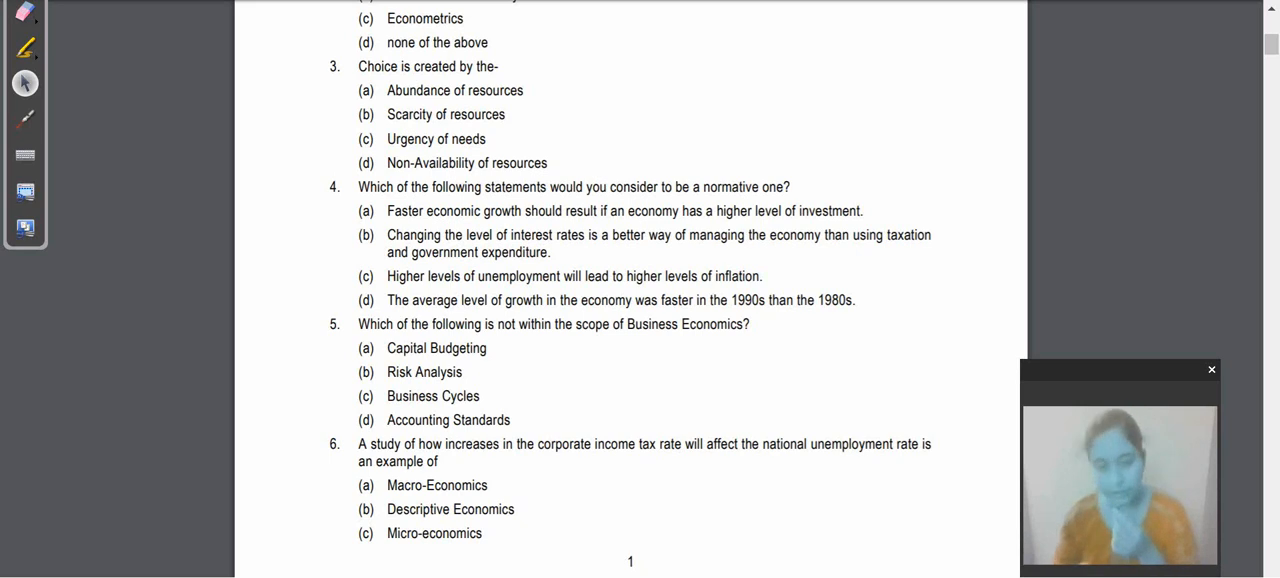
scroll(down, 3)
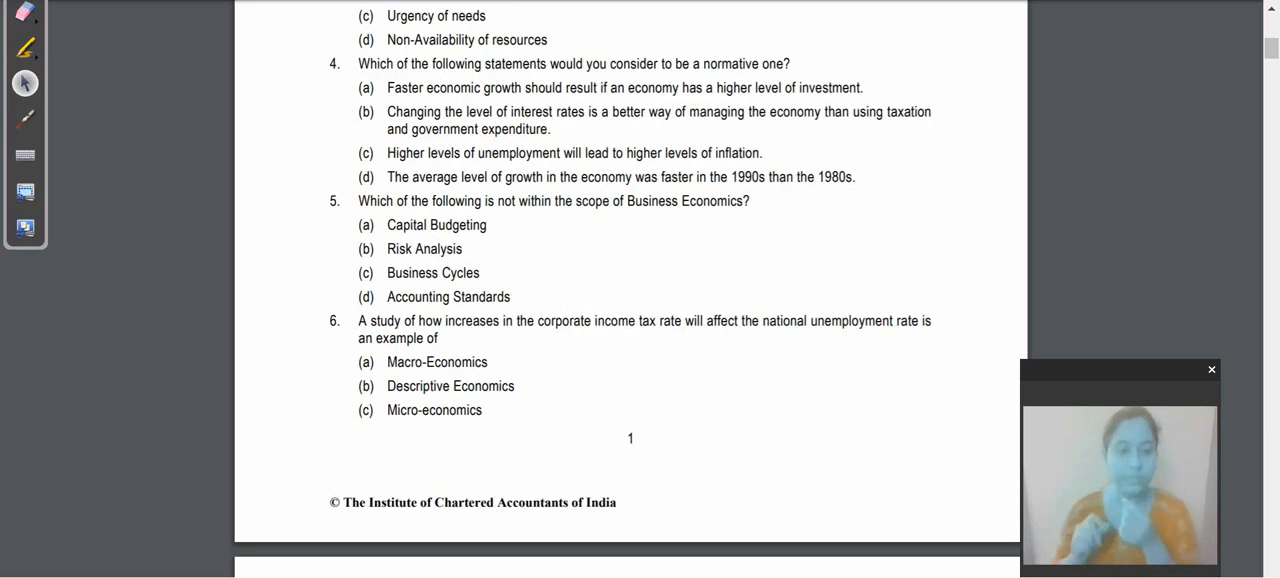